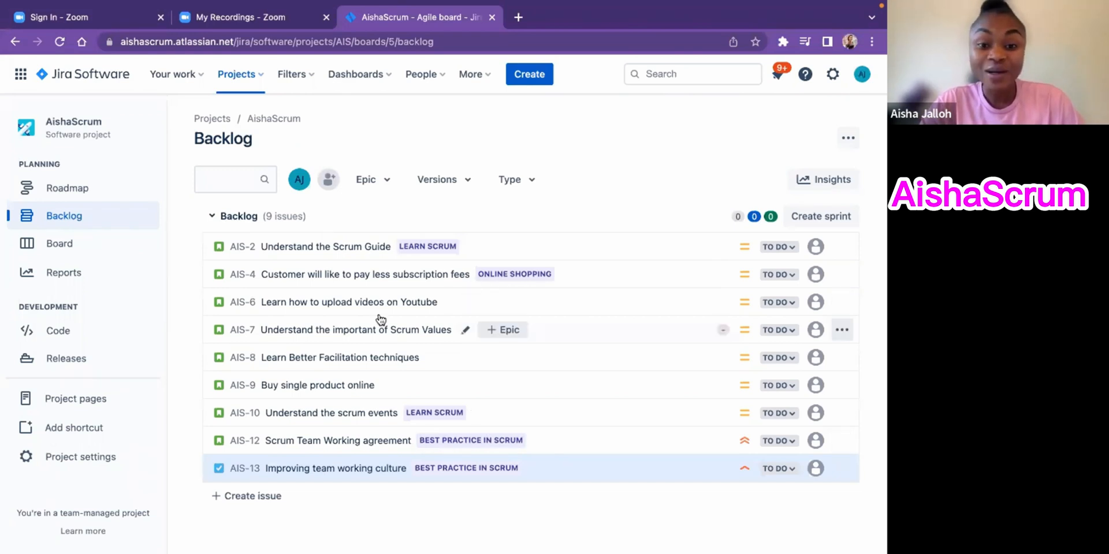
mouse_move(506, 297)
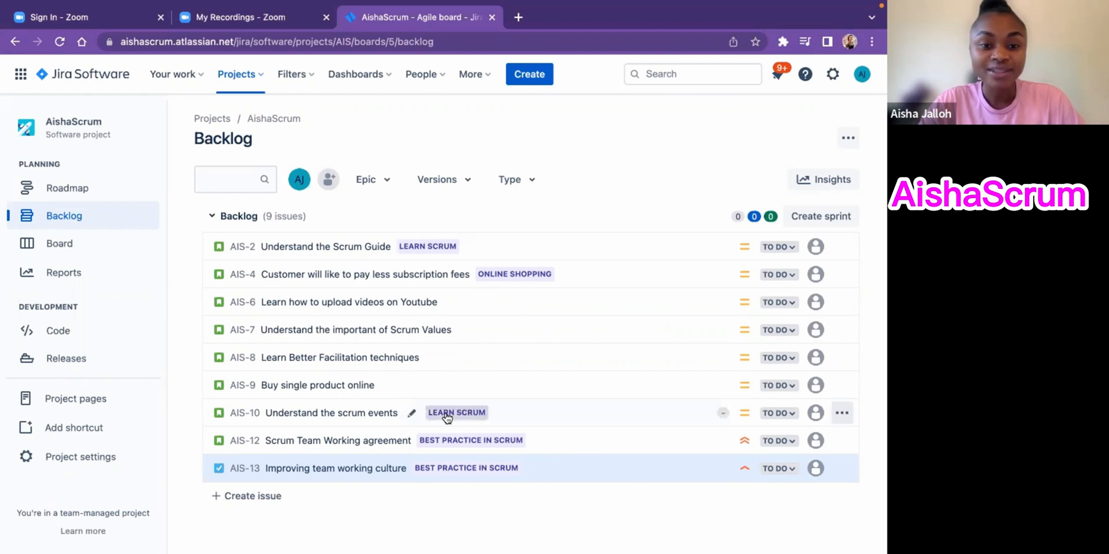
mouse_move(479, 385)
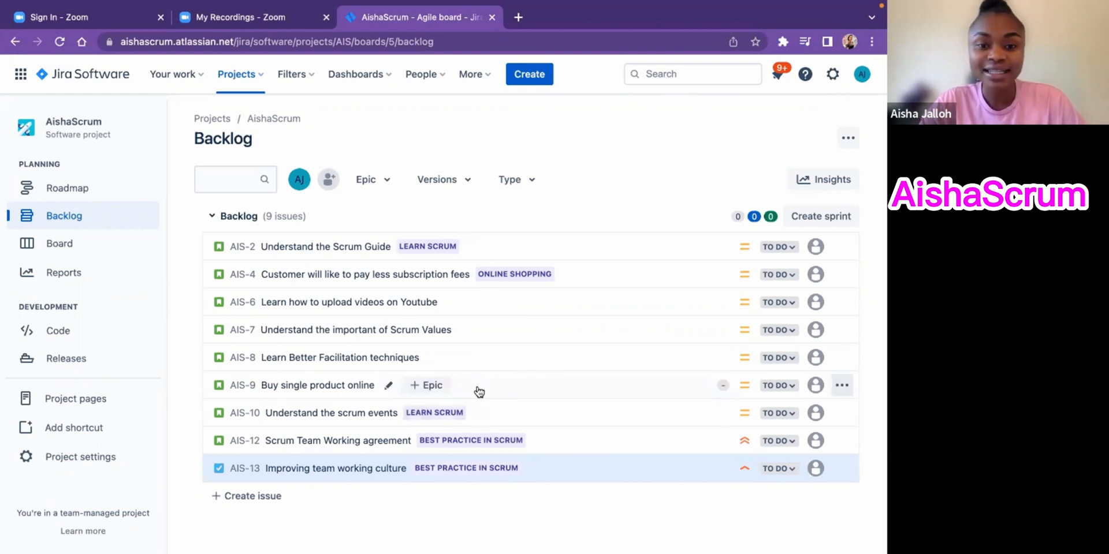
mouse_move(456, 413)
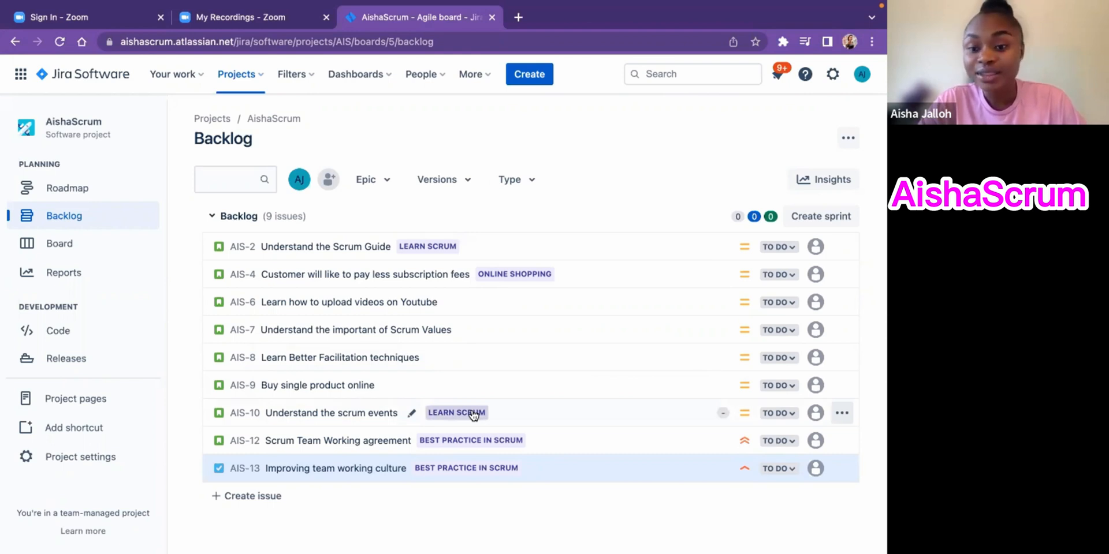
mouse_move(522, 384)
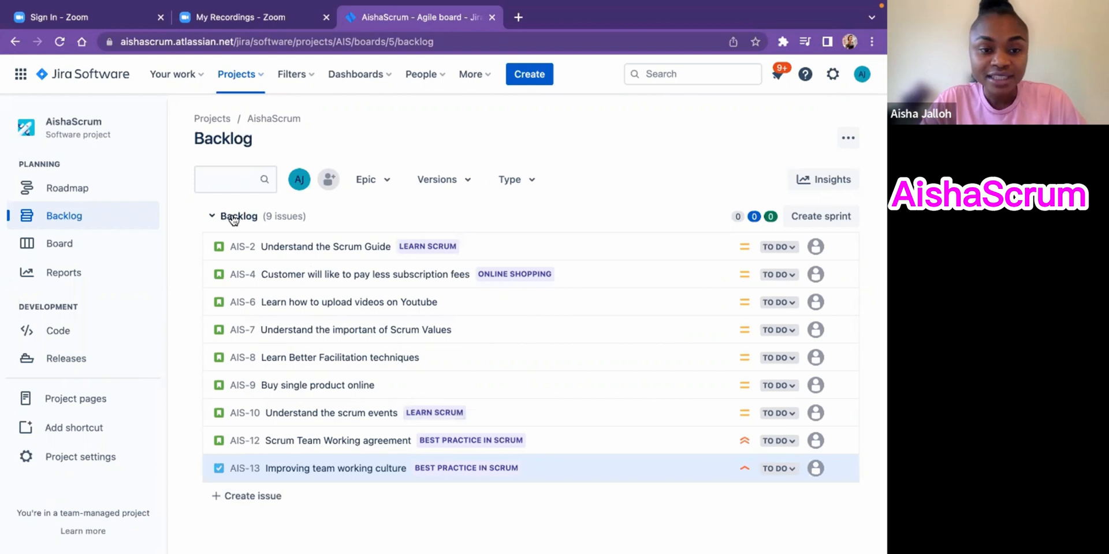
mouse_move(498, 226)
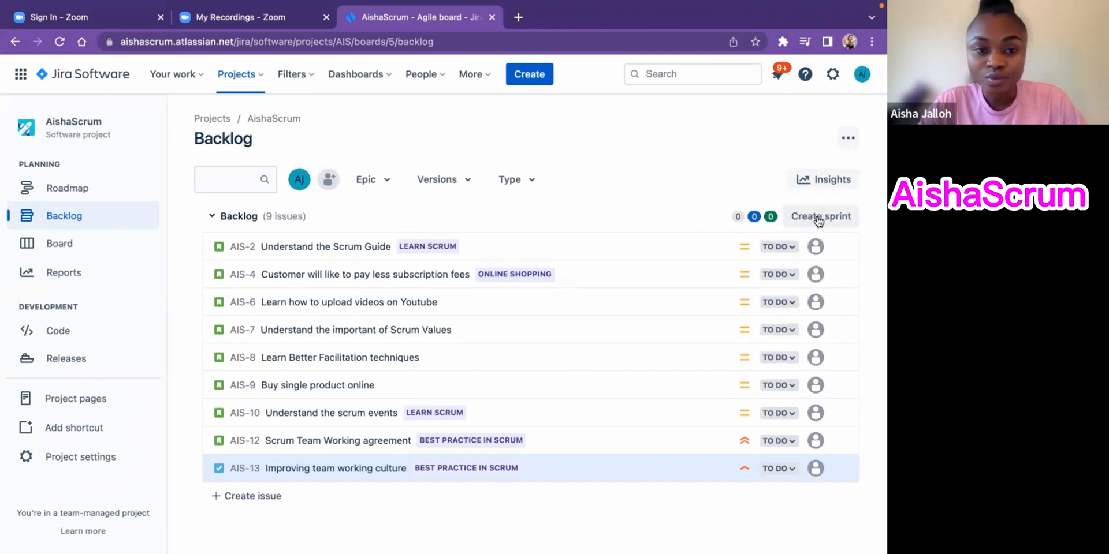
Create the empty sprint AIS Sprint 1 and show its Edit and Delete options
click(821, 216)
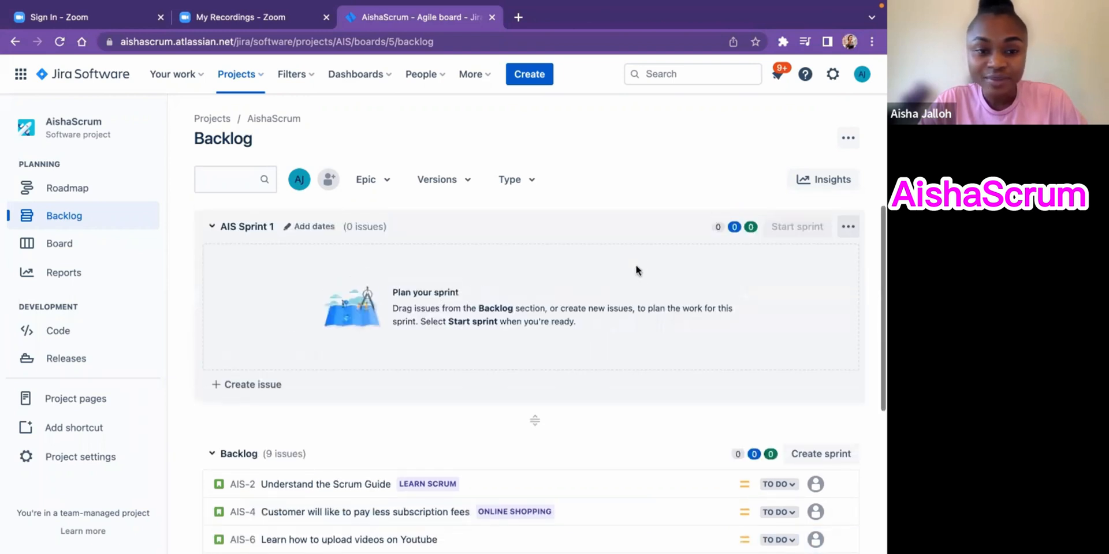
mouse_move(240, 226)
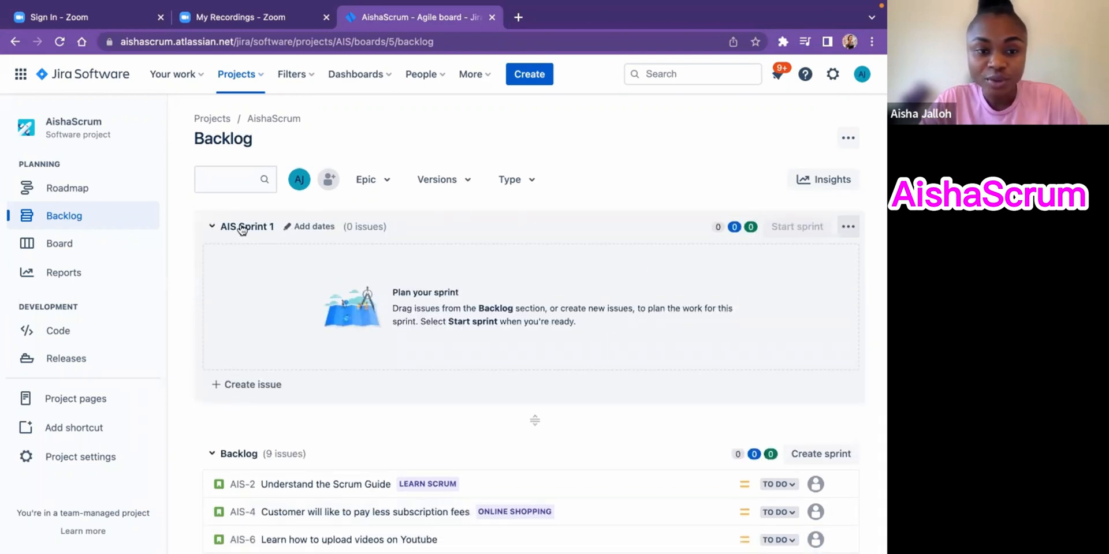
mouse_move(262, 231)
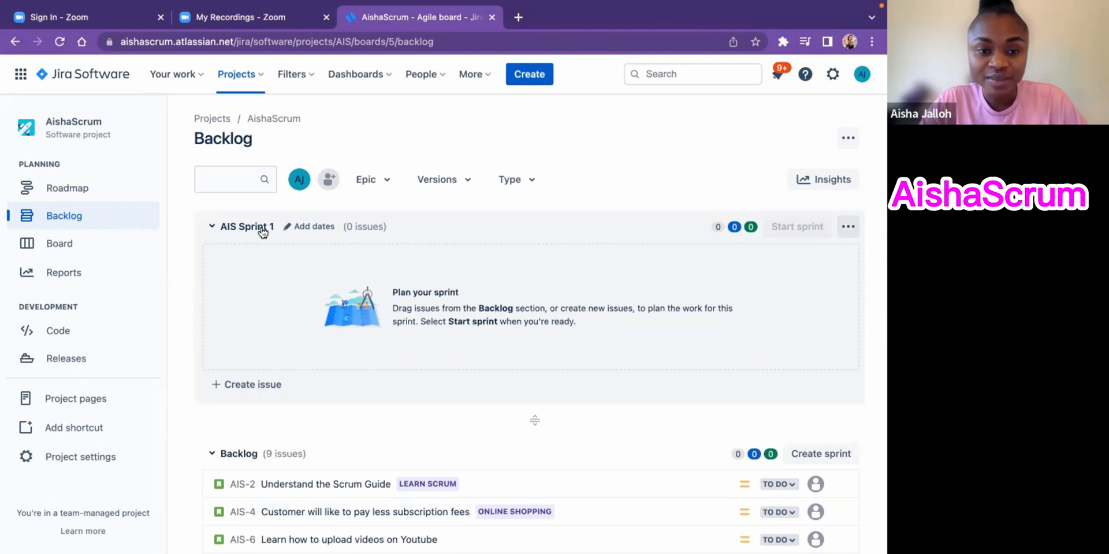
mouse_move(502, 239)
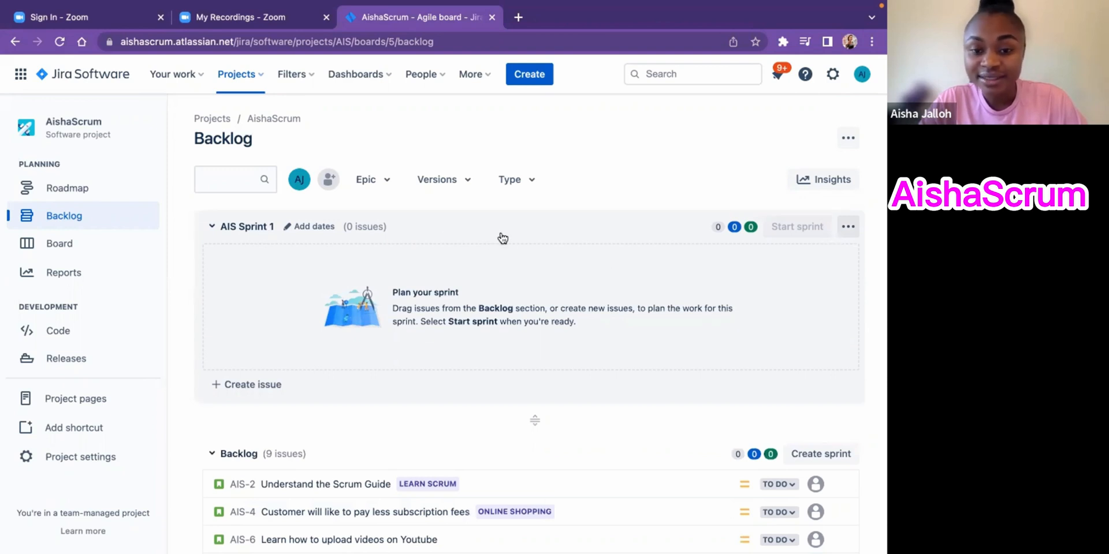
mouse_move(847, 227)
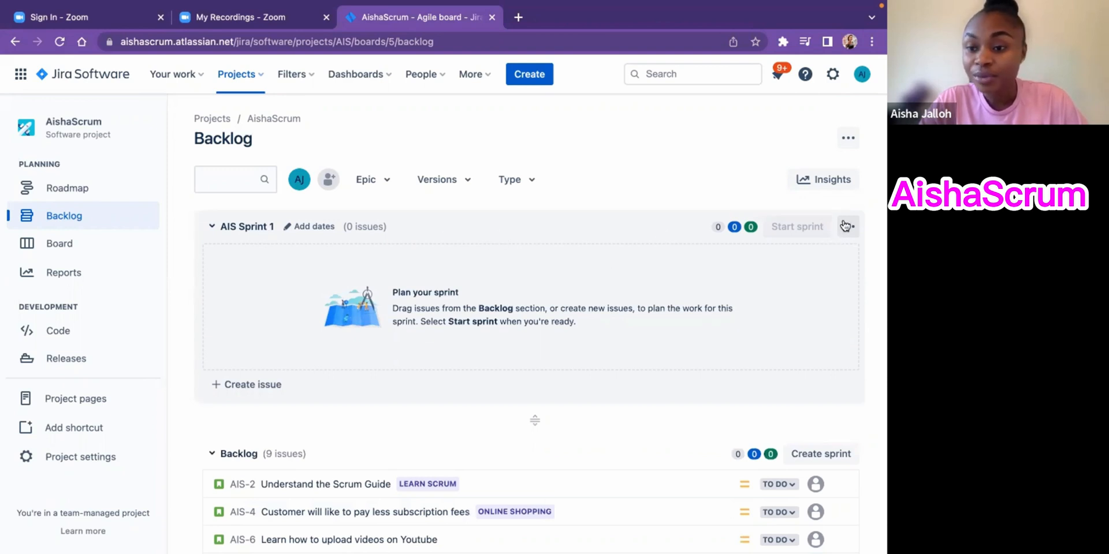
click(847, 226)
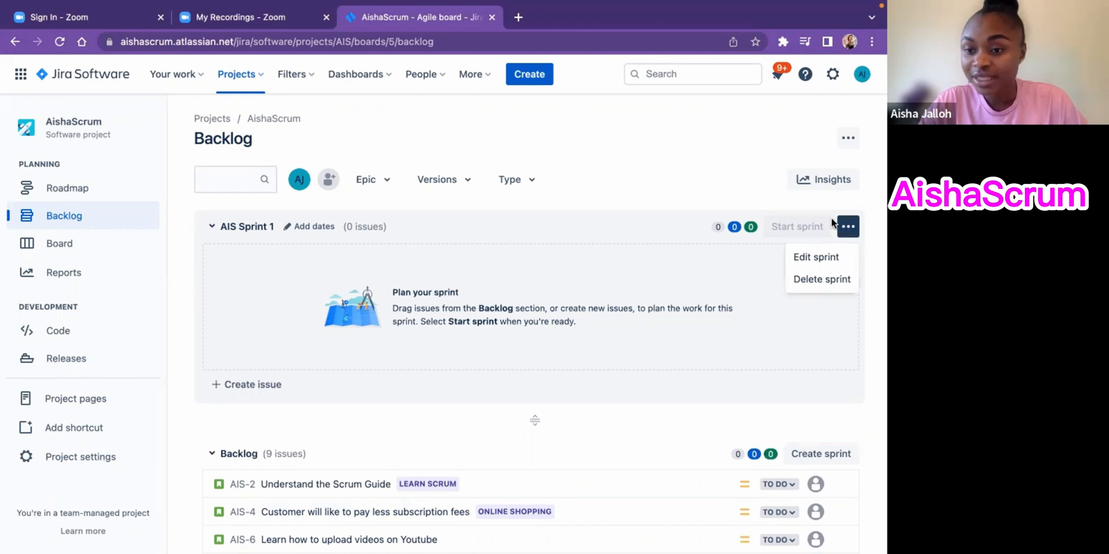
mouse_move(815, 257)
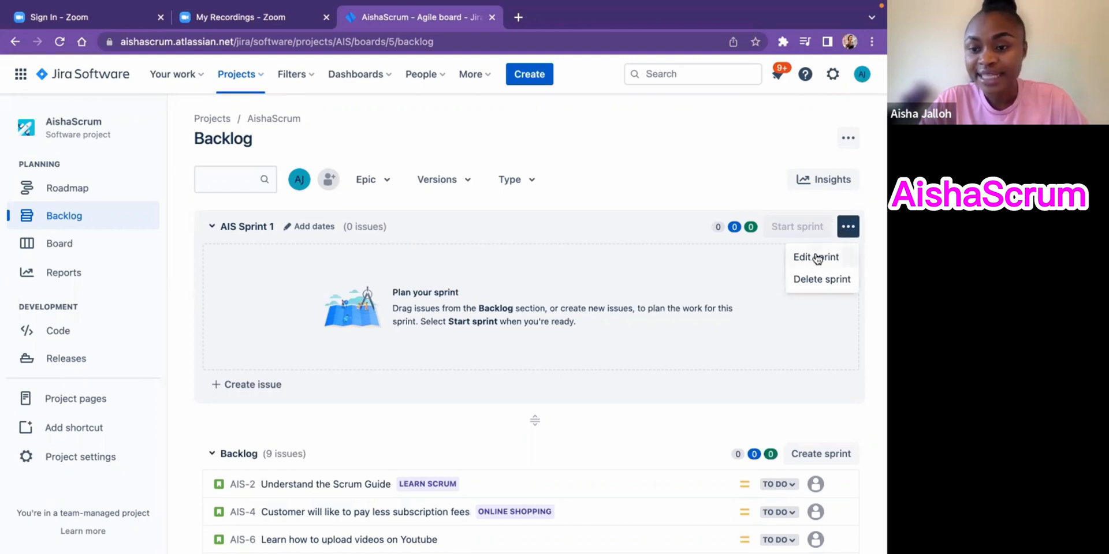
Open Edit sprint for AIS Sprint 1 with duration kept as custom, and start the start time
click(816, 257)
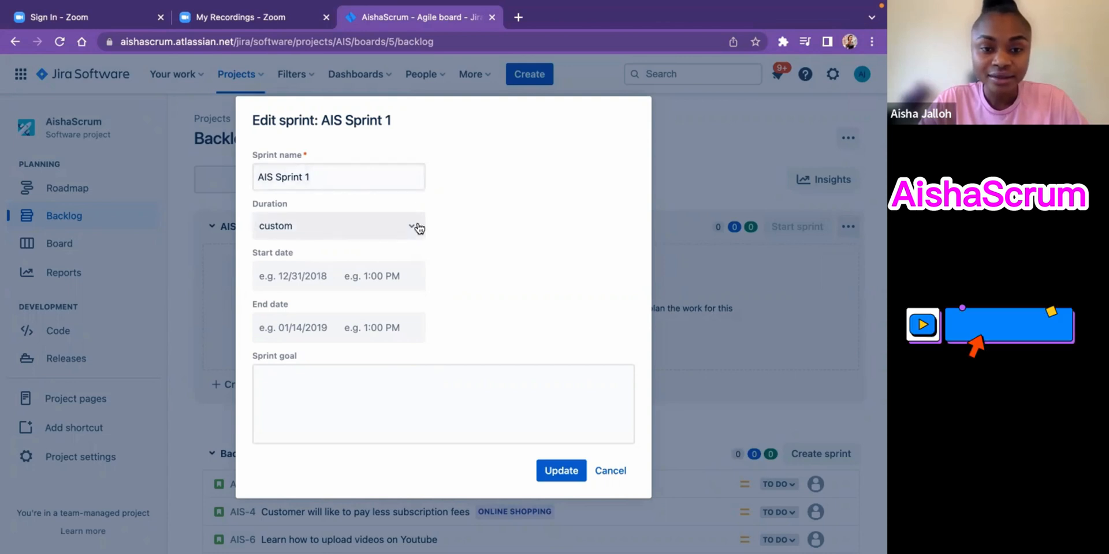
click(338, 226)
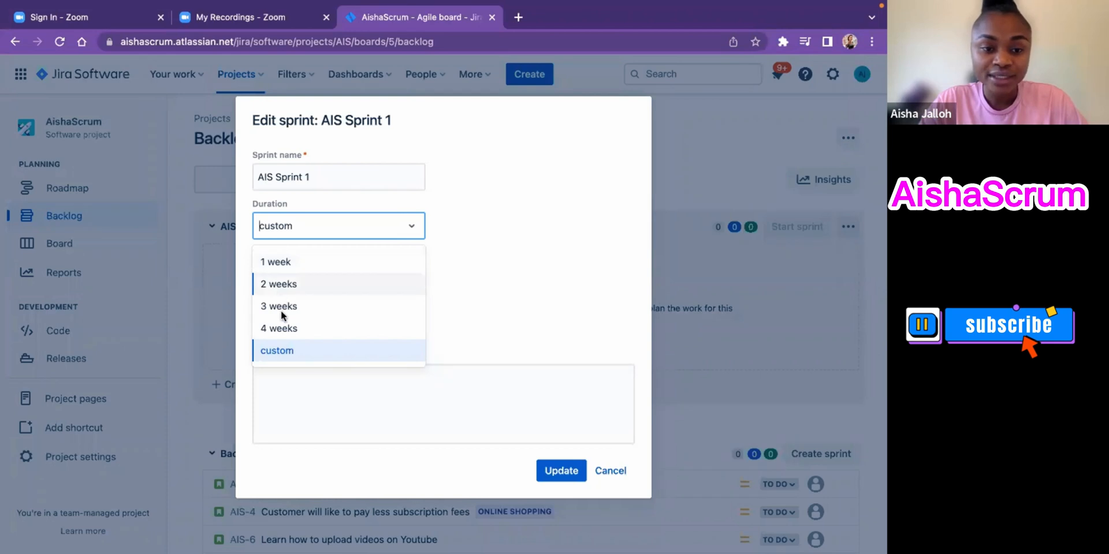
mouse_move(282, 357)
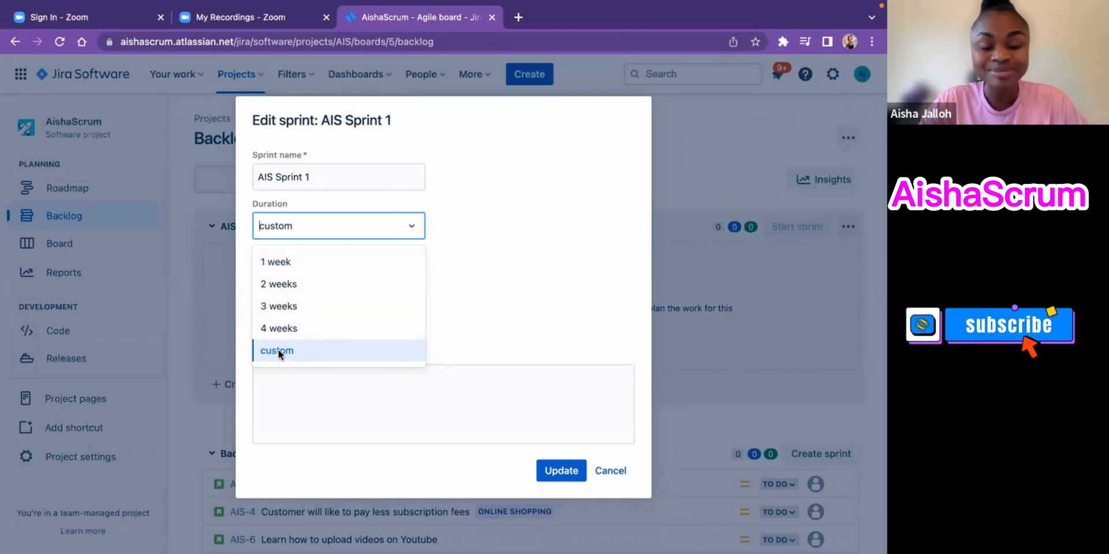
mouse_move(300, 353)
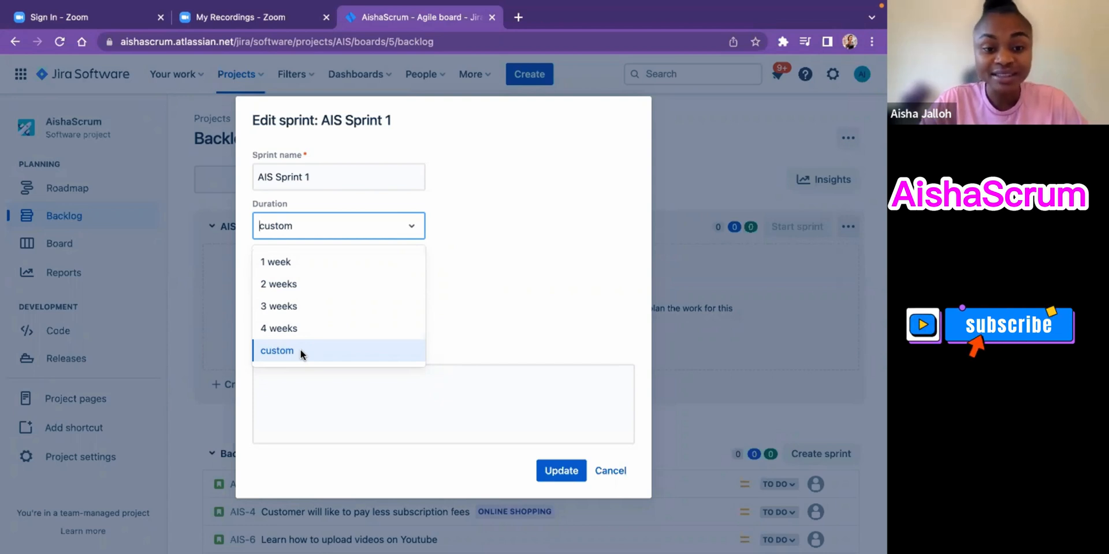
mouse_move(278, 328)
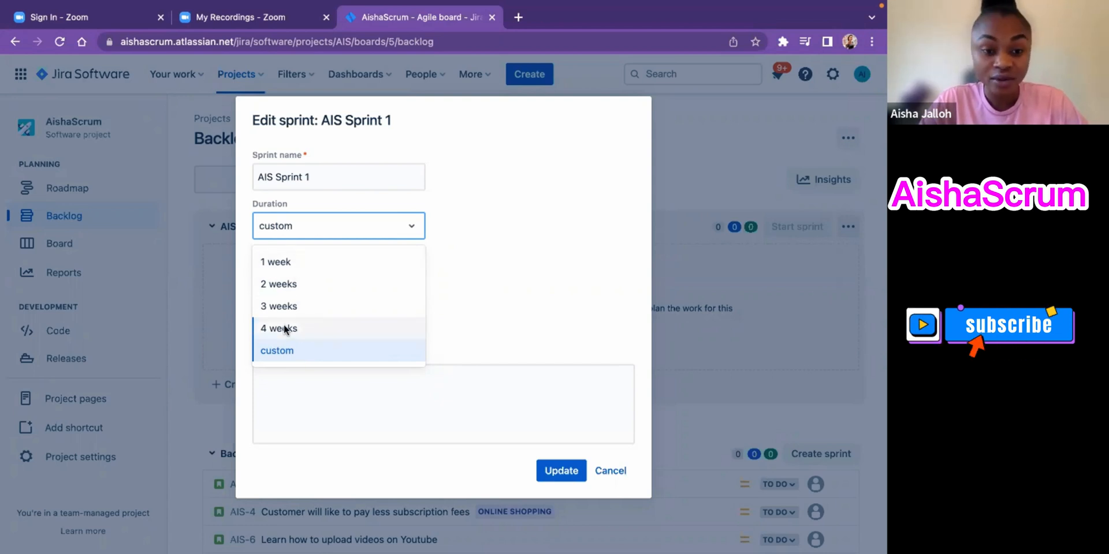
mouse_move(338, 283)
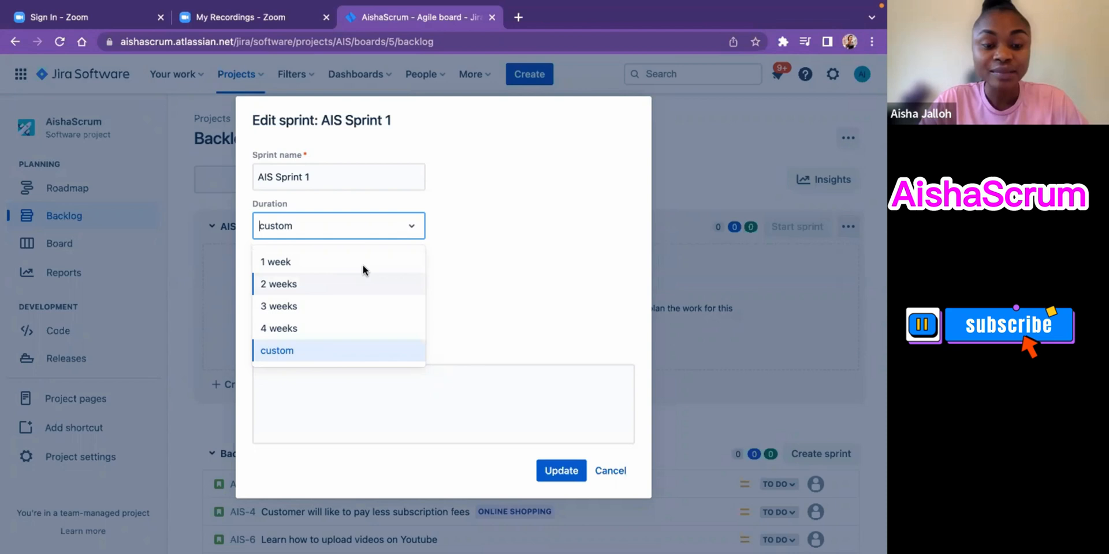
mouse_move(286, 350)
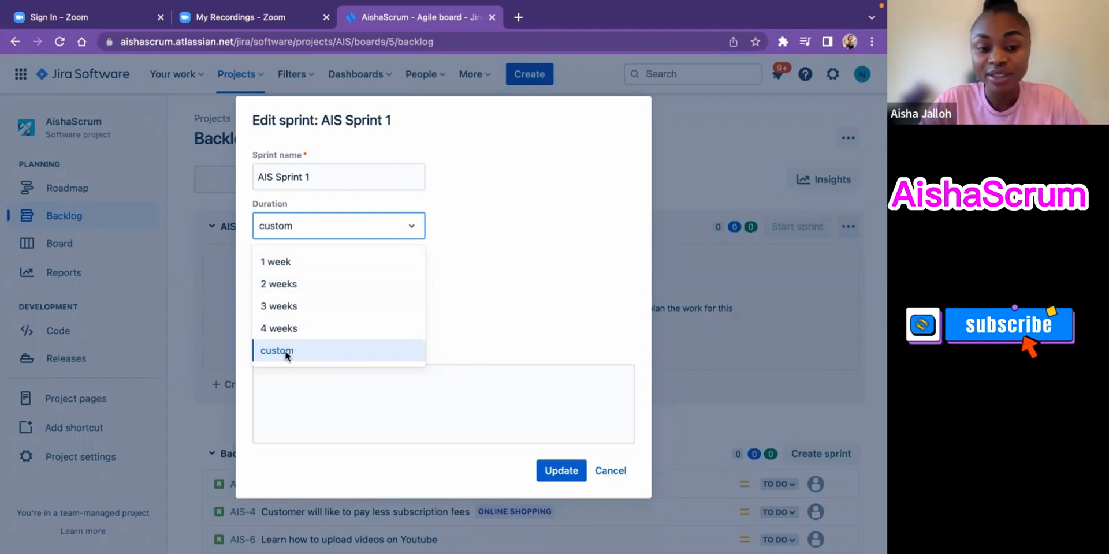
mouse_move(278, 283)
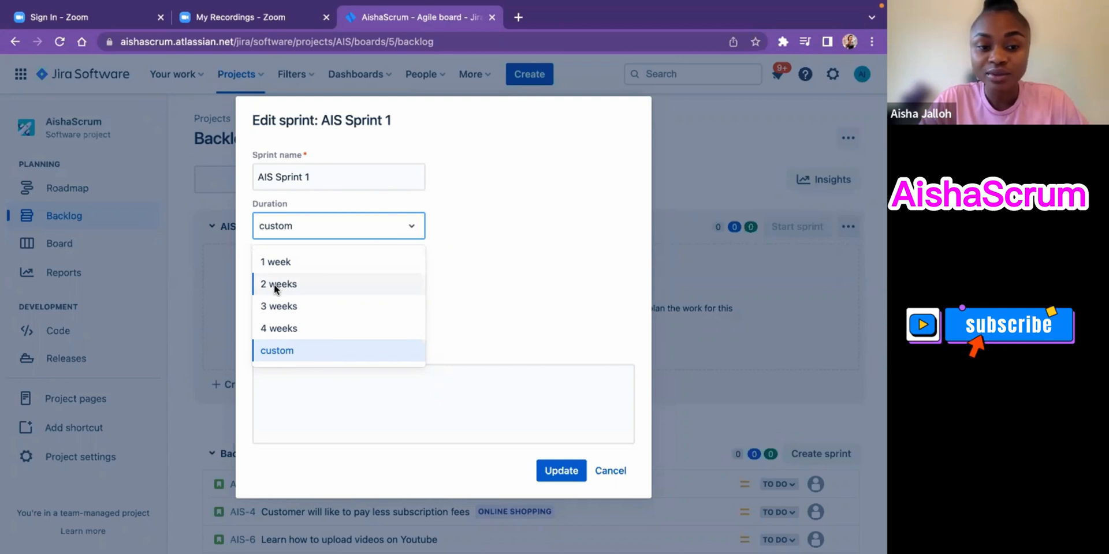
click(277, 284)
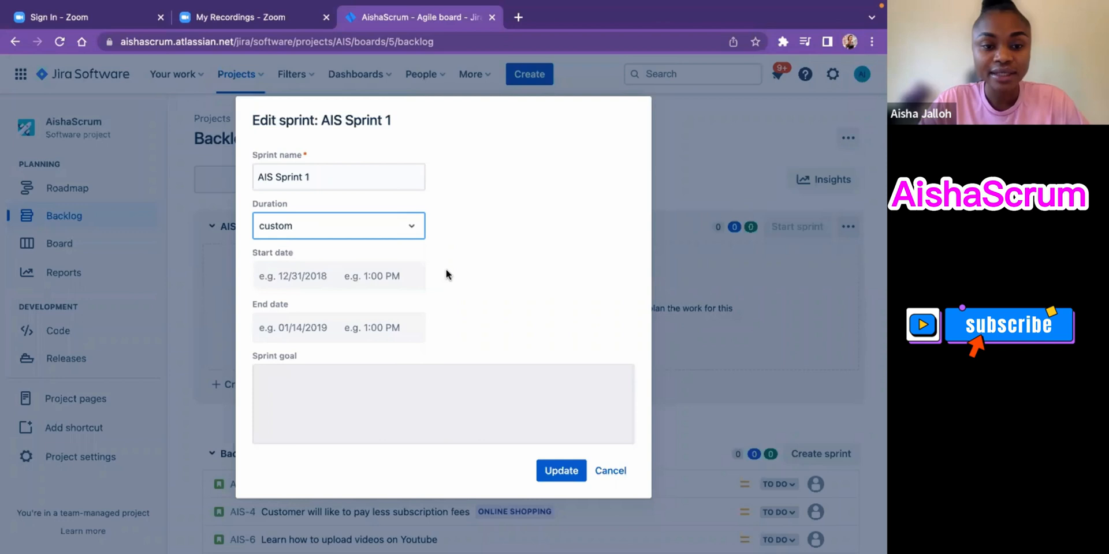
click(371, 276)
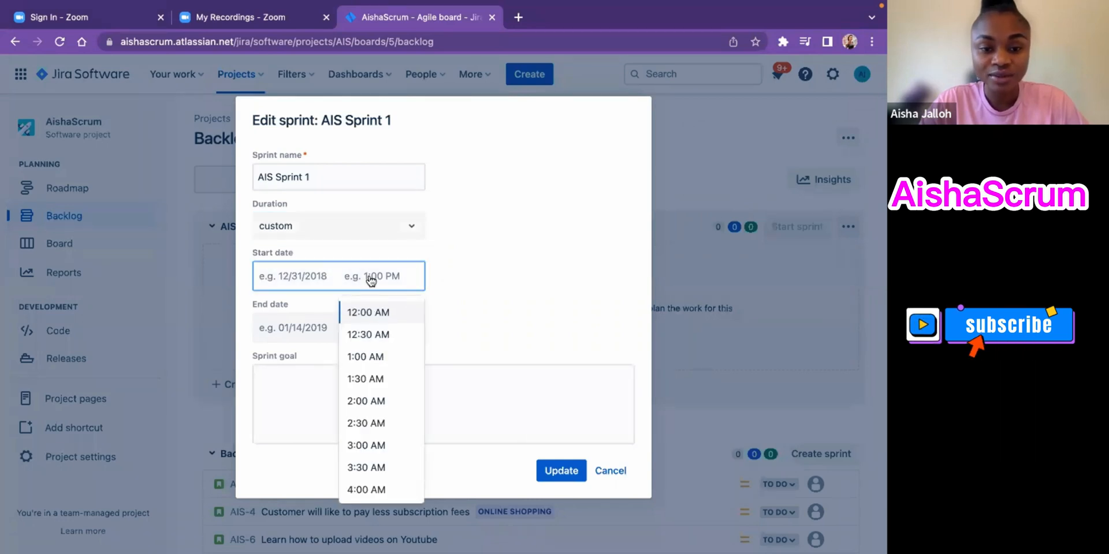
Set the sprint start to 10/18/2022, correcting the time from 8:00 AM to 8:00 PM
click(292, 276)
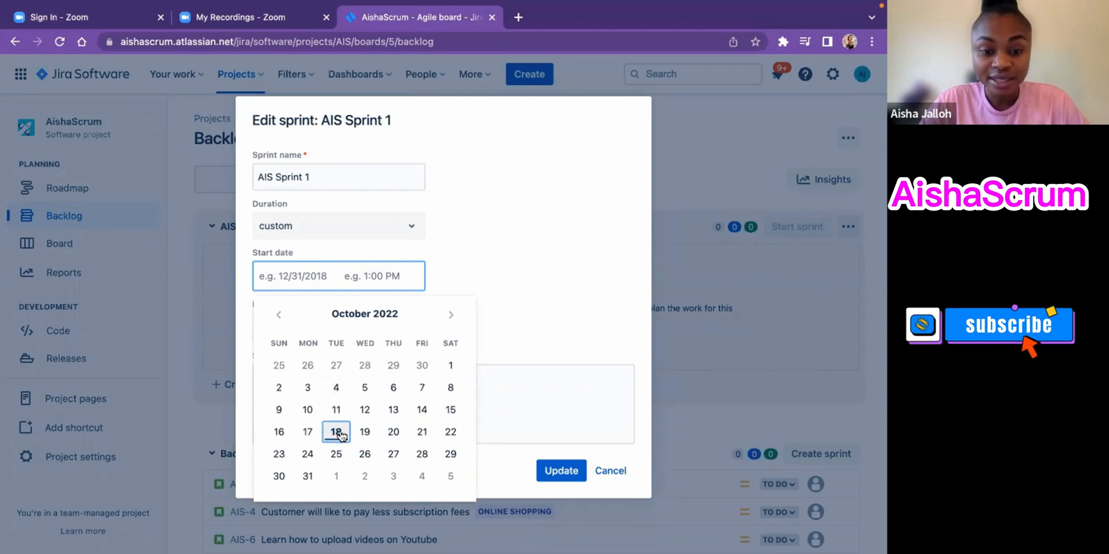
click(336, 432)
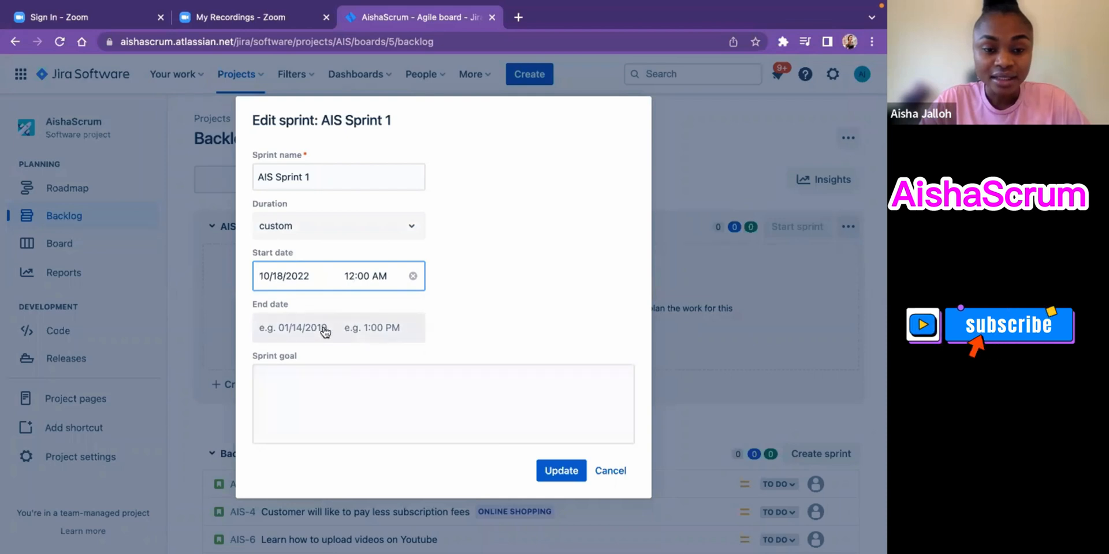
click(372, 327)
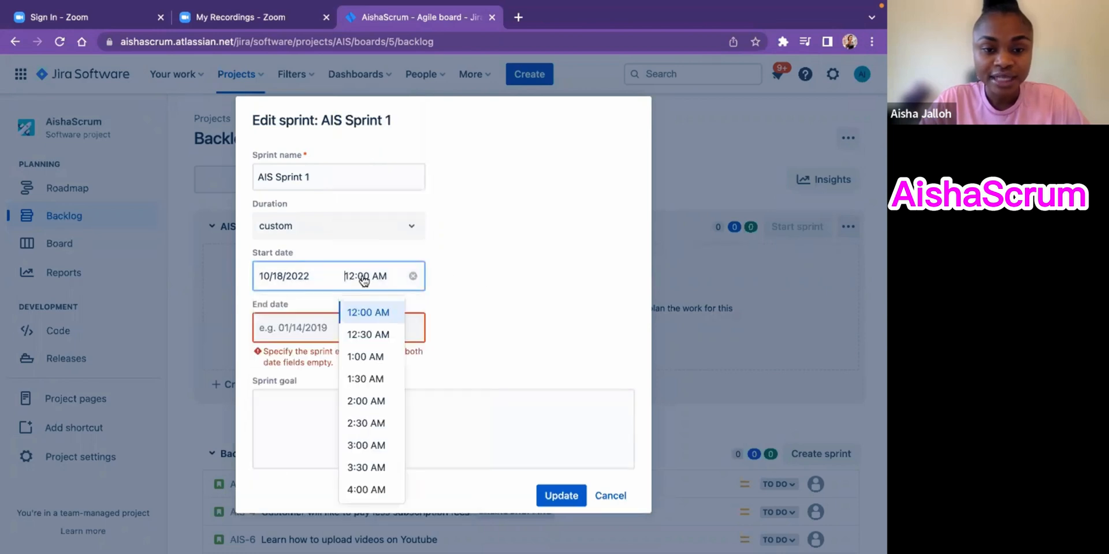
scroll(down, 3)
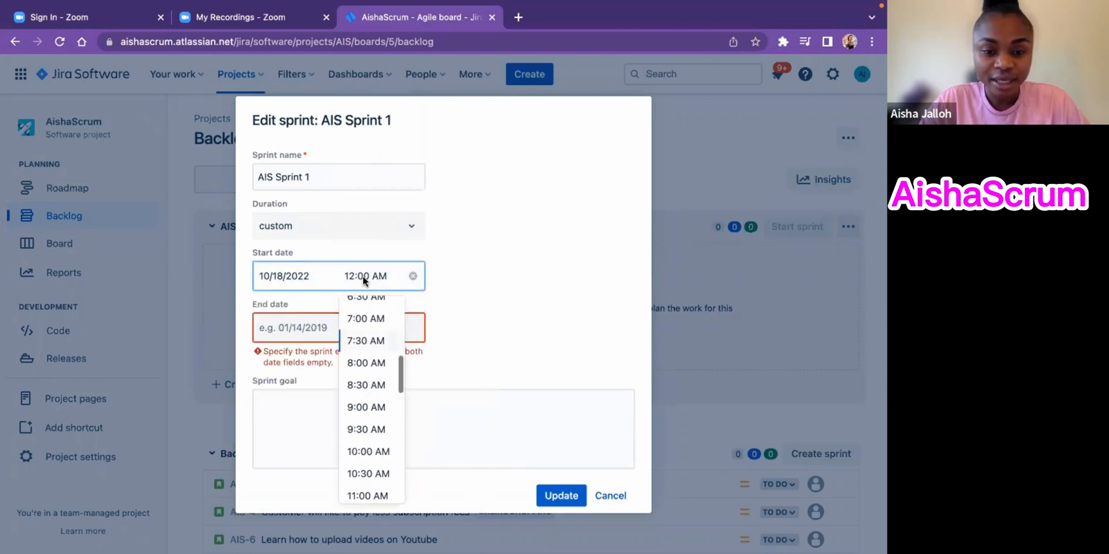
click(366, 363)
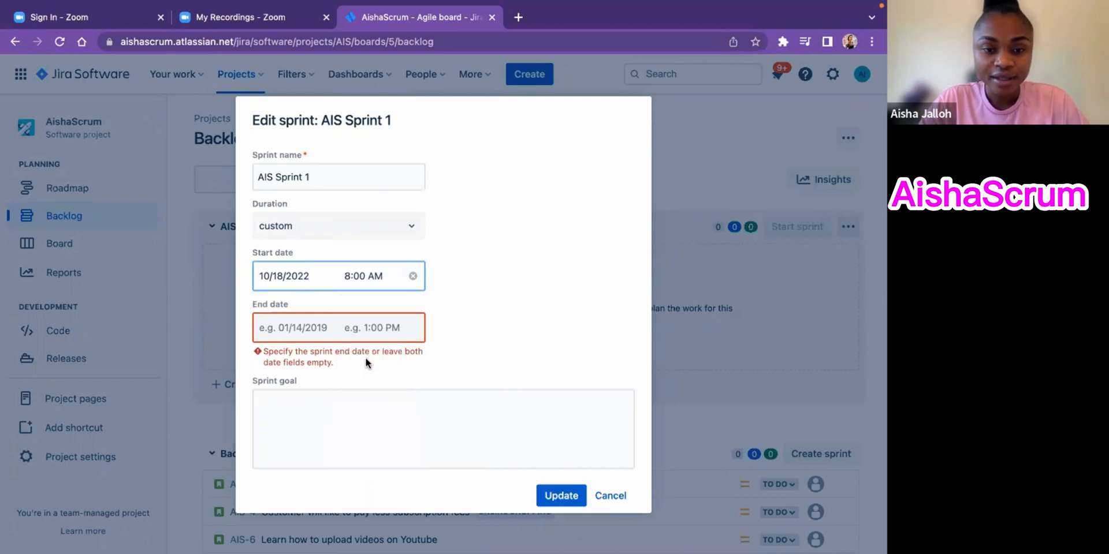
click(363, 276)
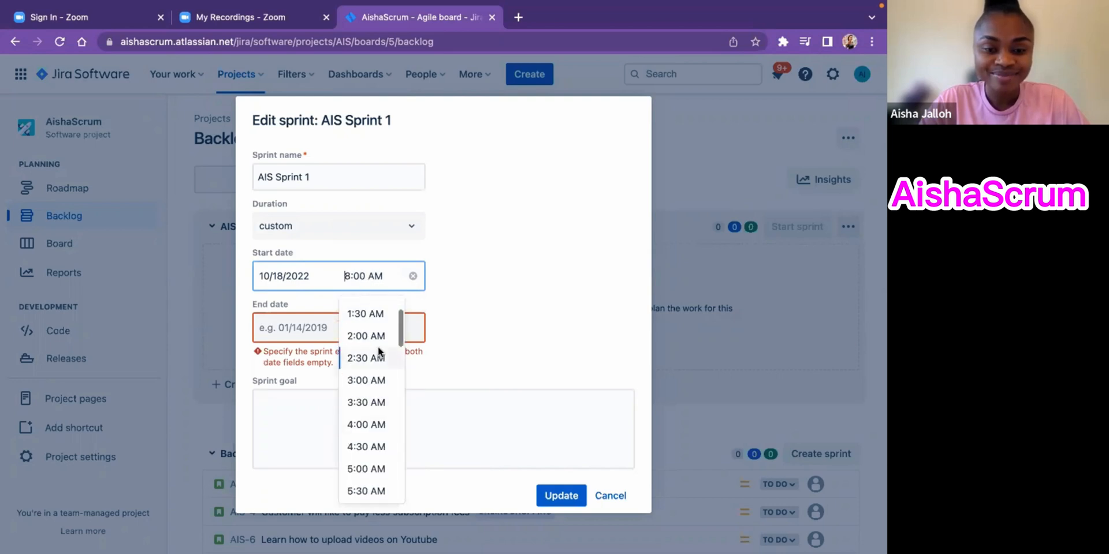
scroll(down, 3)
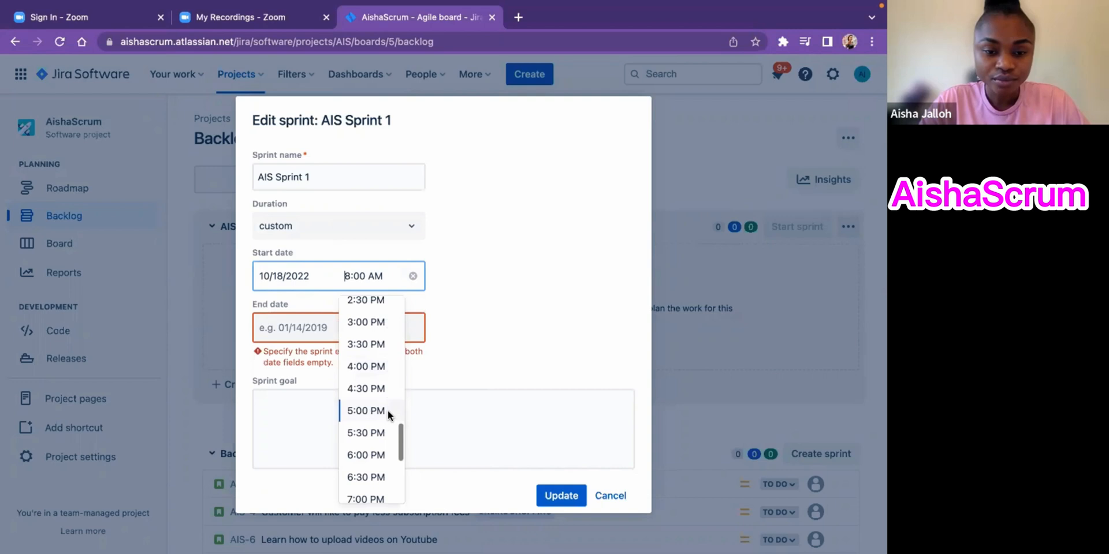
scroll(down, 3)
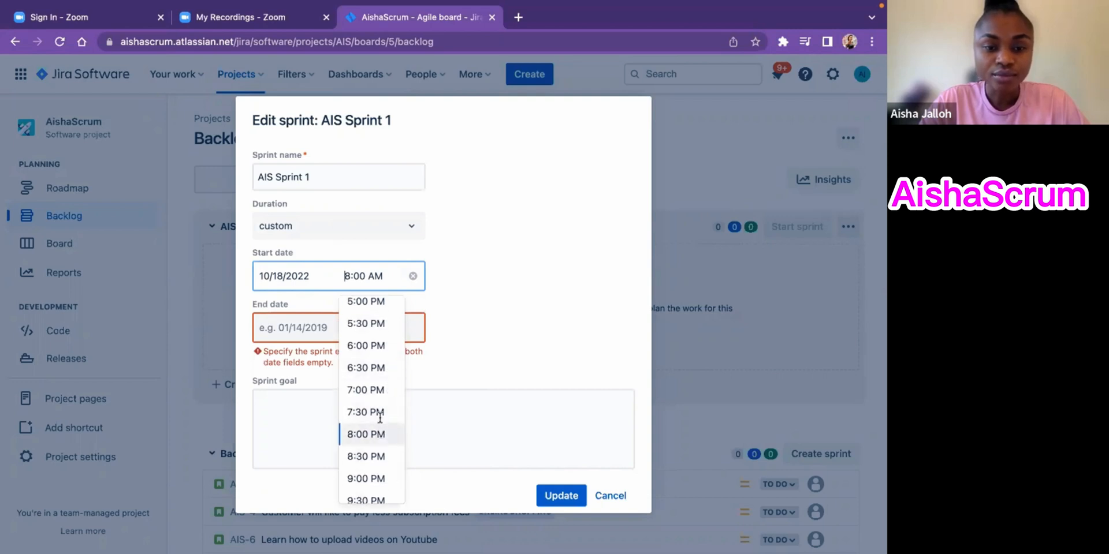
click(366, 435)
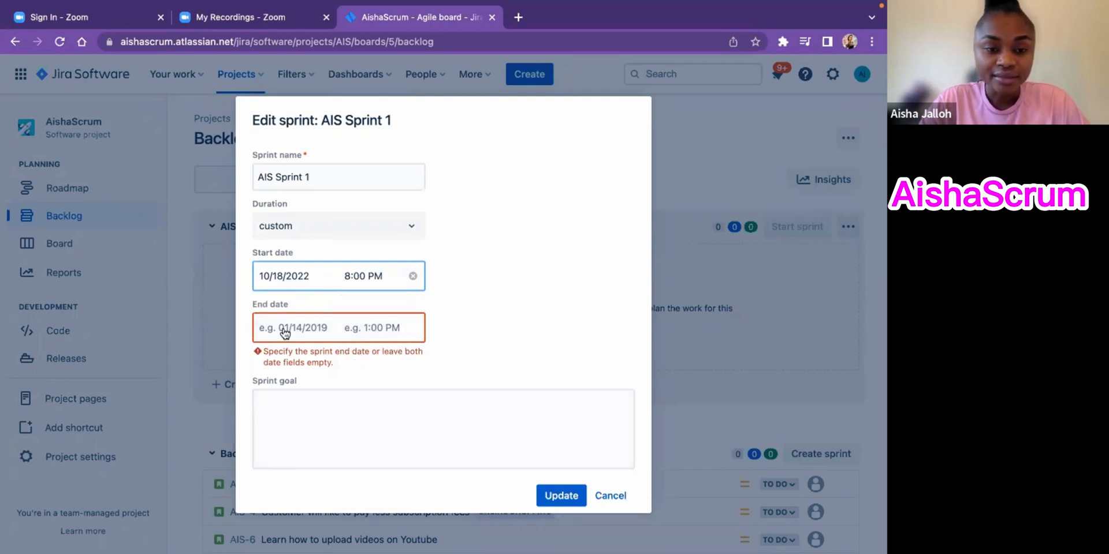
Pick 31 October 2022 as the AIS Sprint 1 end date
click(292, 328)
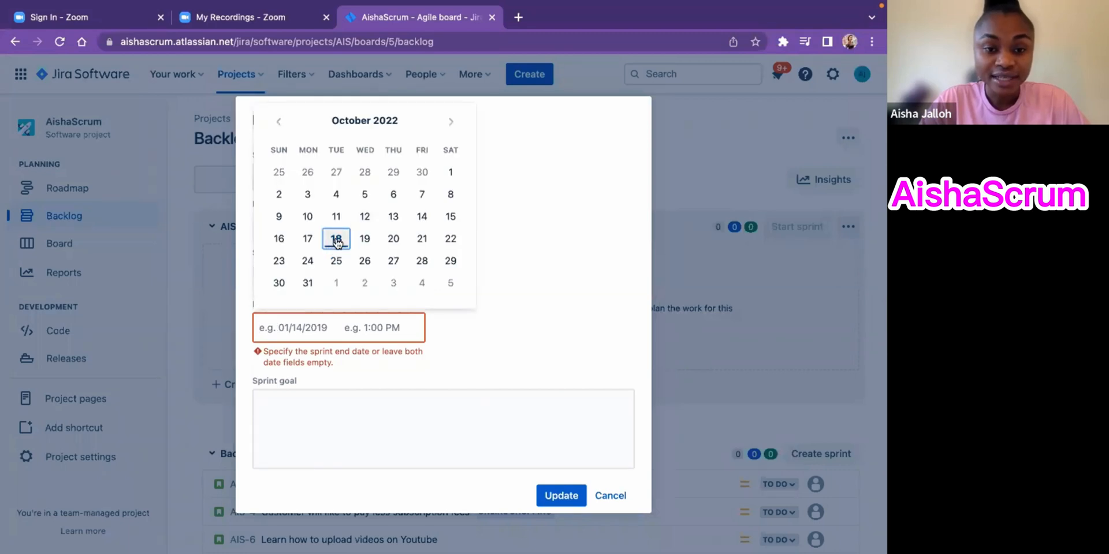
mouse_move(325, 264)
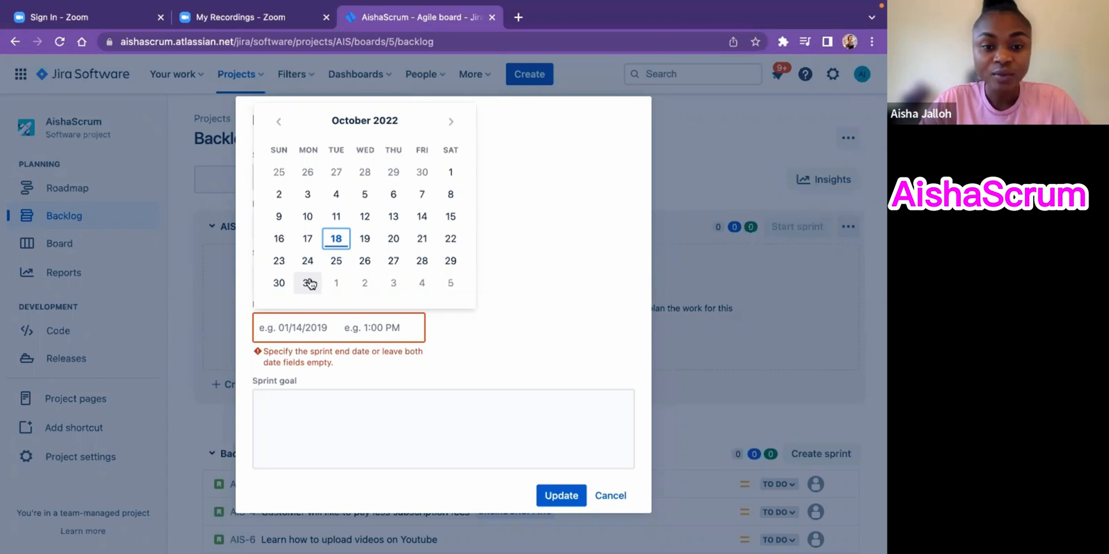
mouse_move(336, 239)
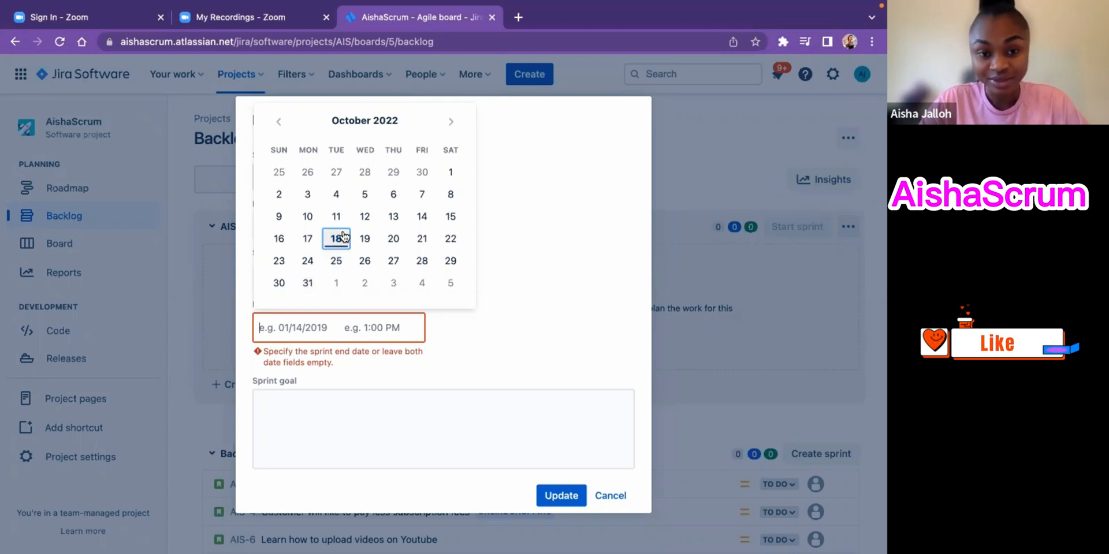
mouse_move(421, 239)
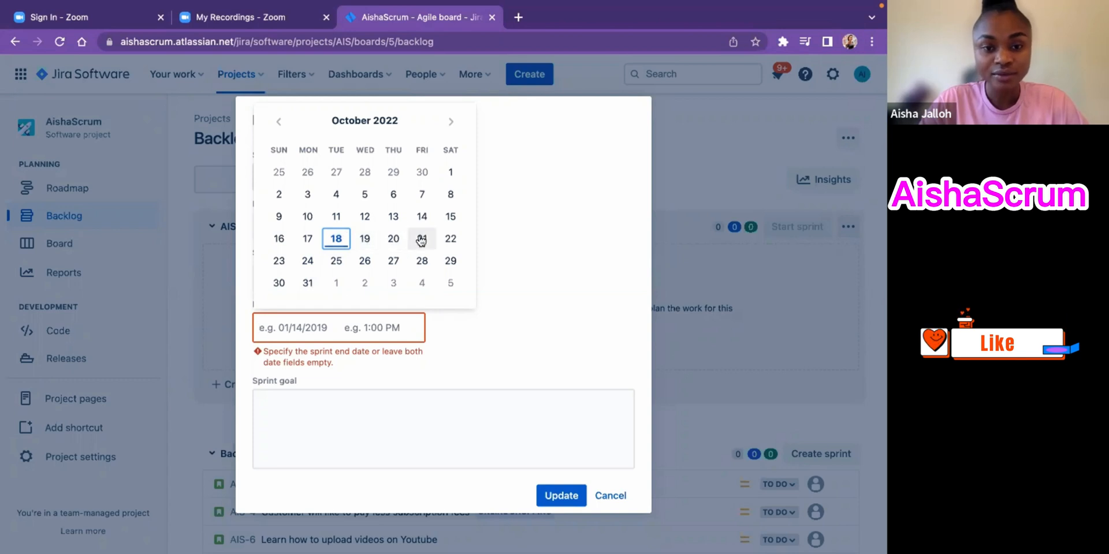
mouse_move(336, 261)
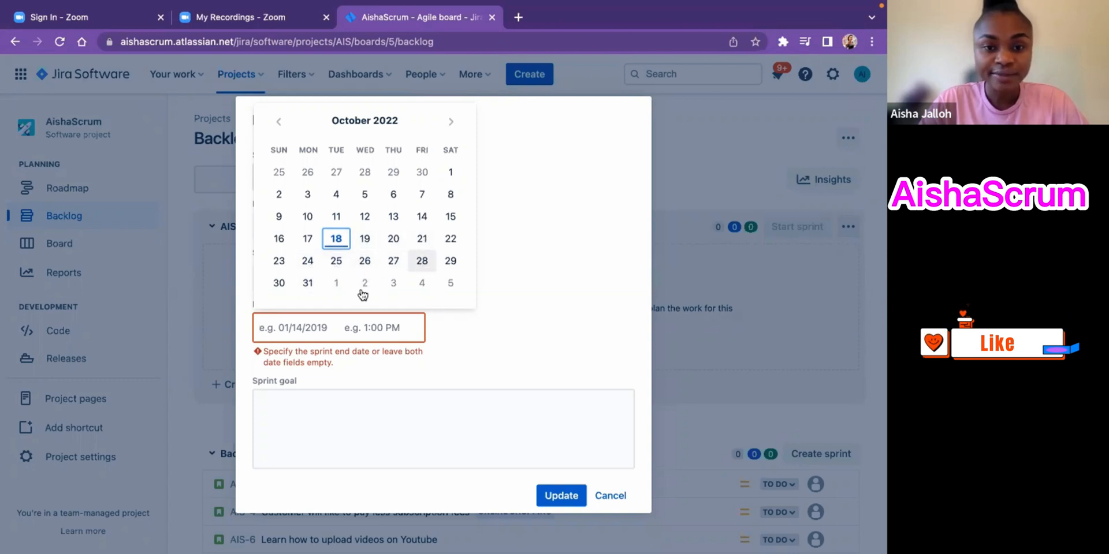
mouse_move(307, 283)
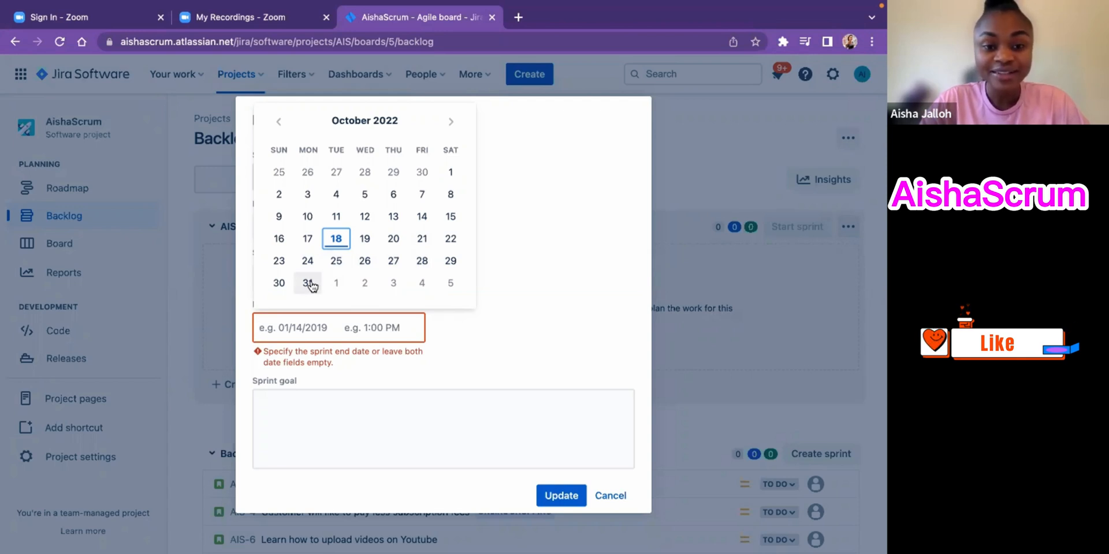
click(307, 283)
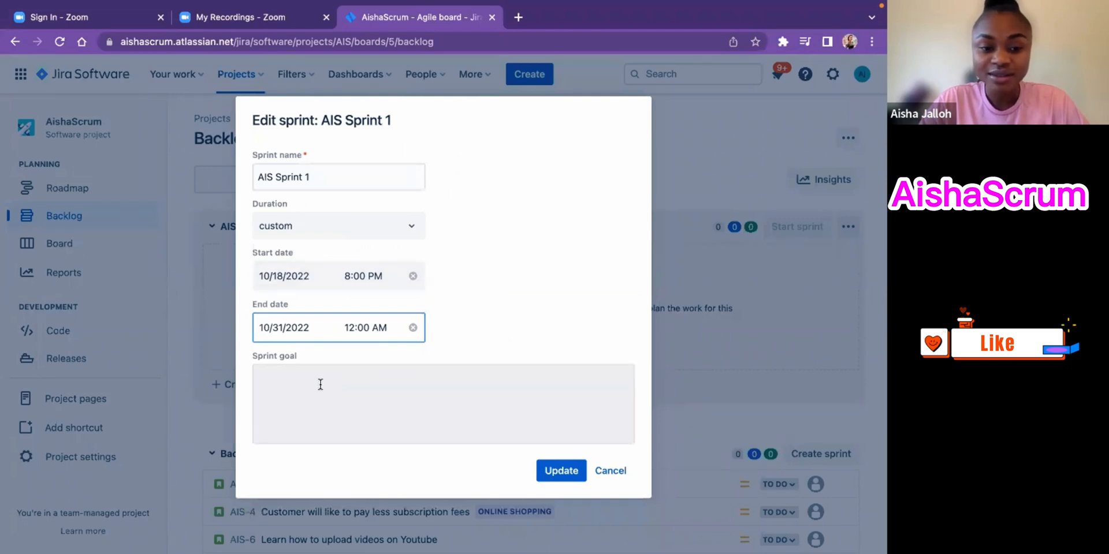
Enter 'Learn scrum' as the AIS Sprint 1 sprint goal
text(L)
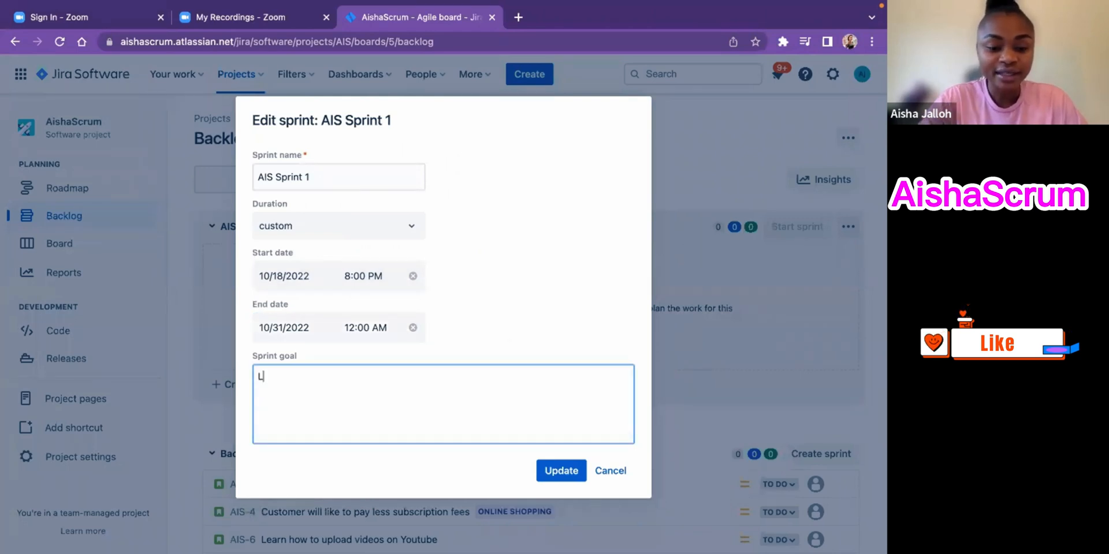
text(earn)
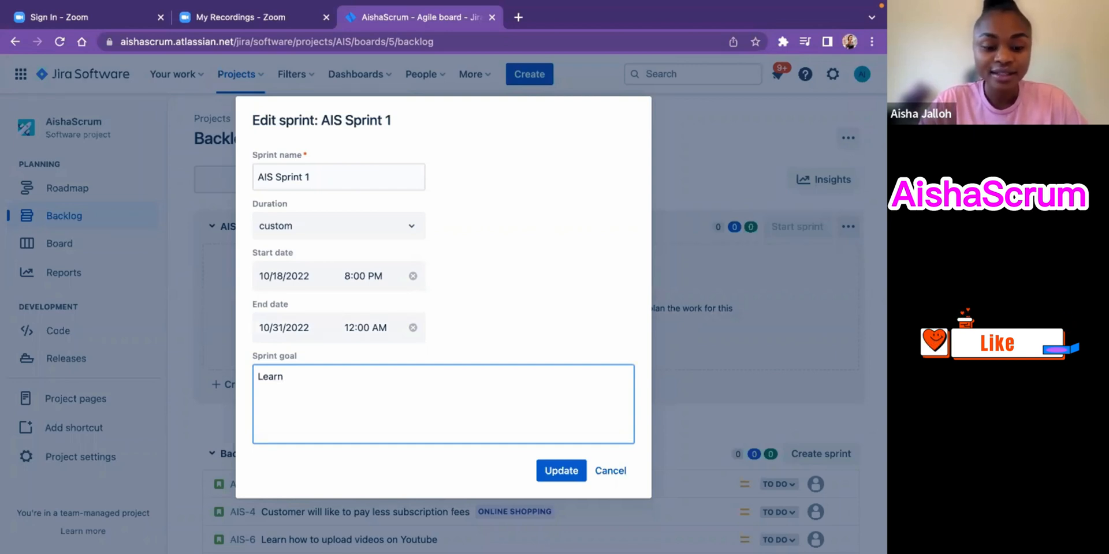
text(scrum)
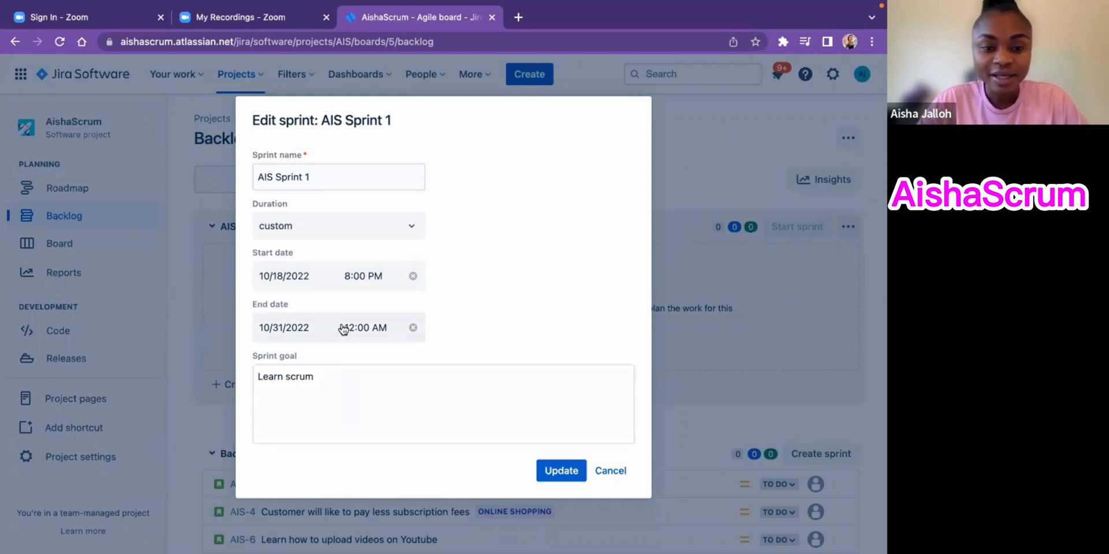
Set the 10/31/2022 end time to 8:00 PM
click(363, 328)
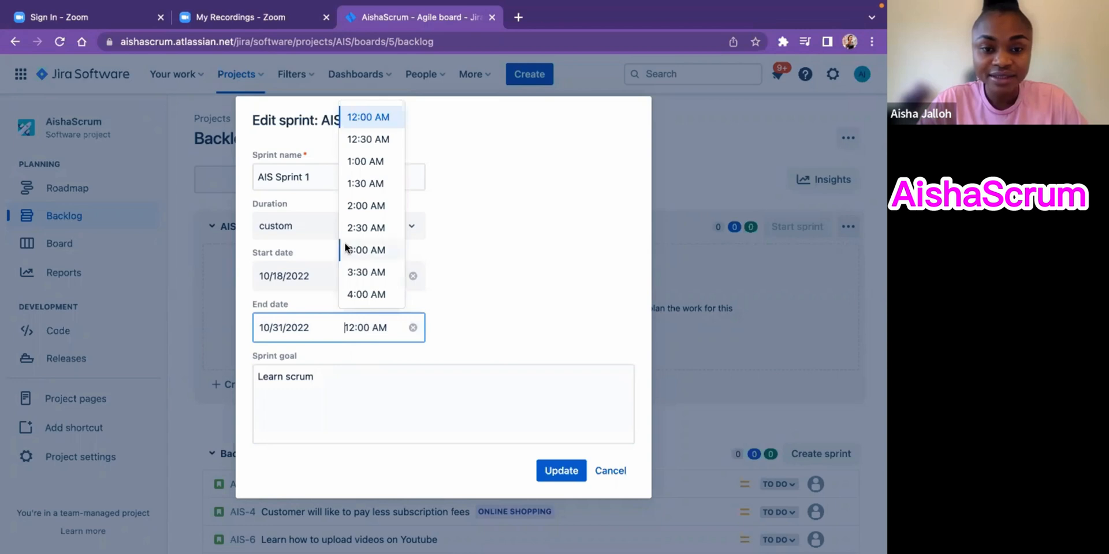
scroll(down, 3)
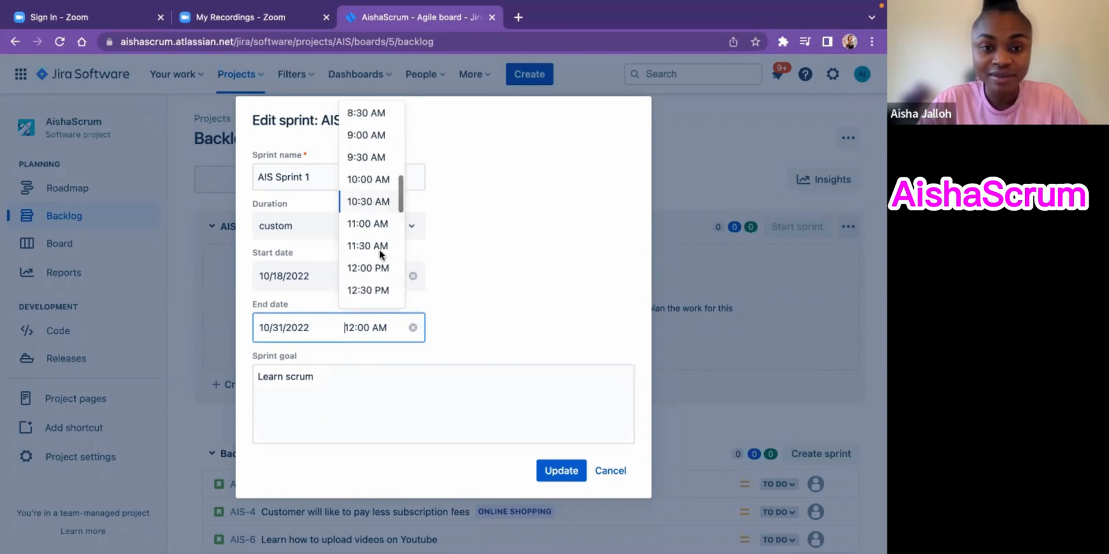
scroll(down, 3)
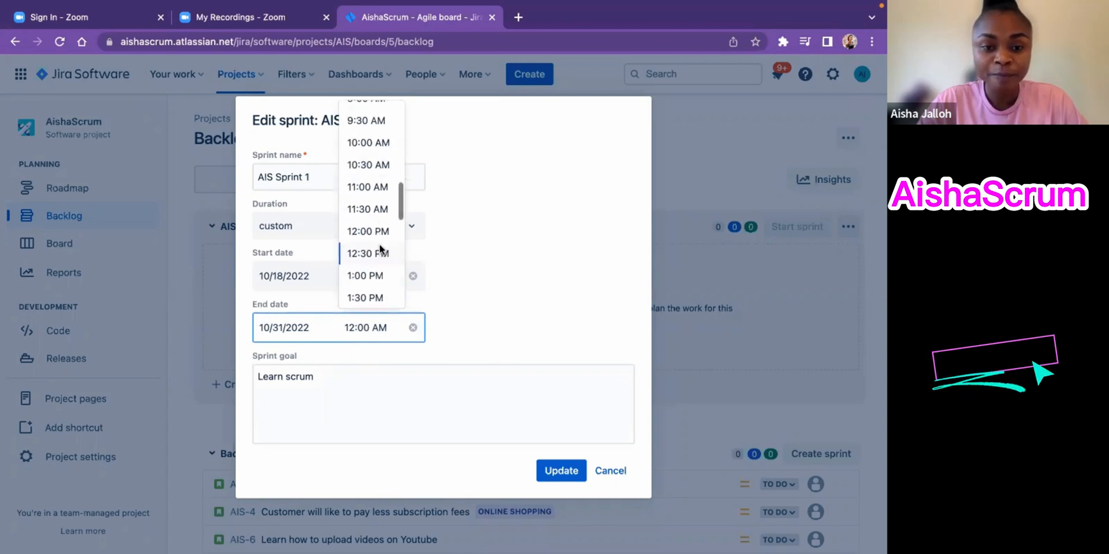
scroll(down, 3)
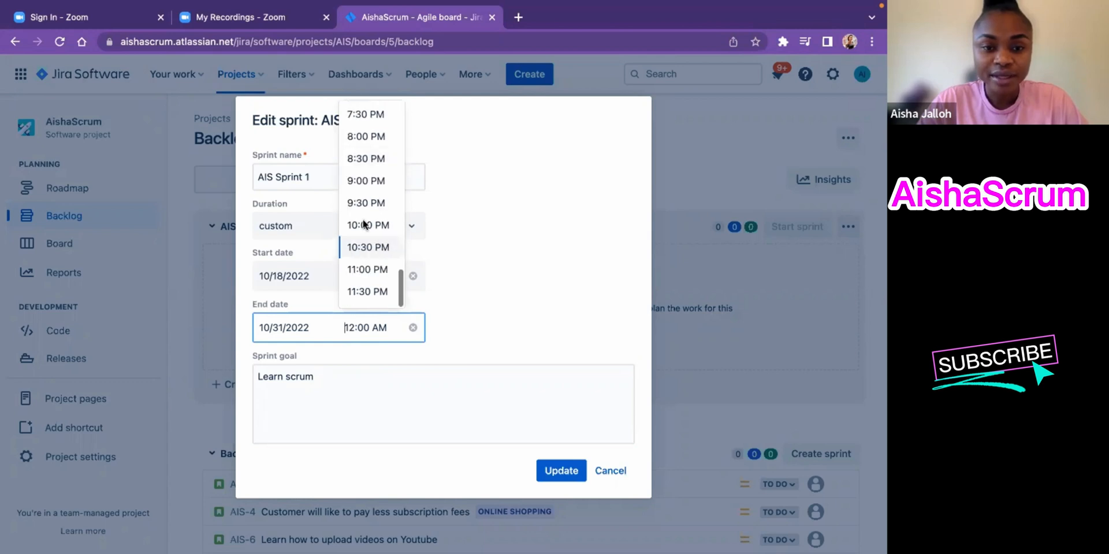
click(366, 136)
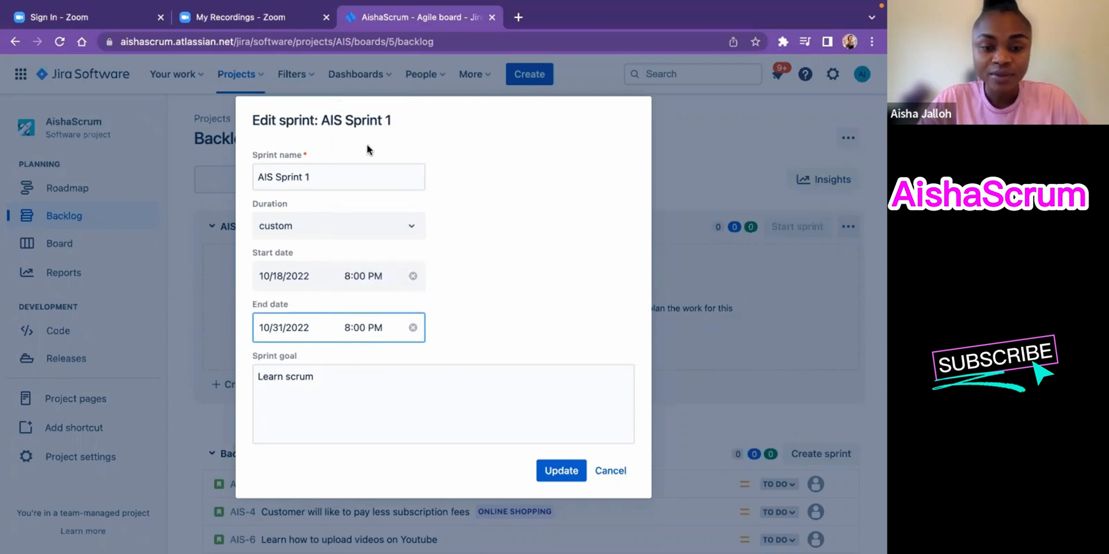
mouse_move(526, 217)
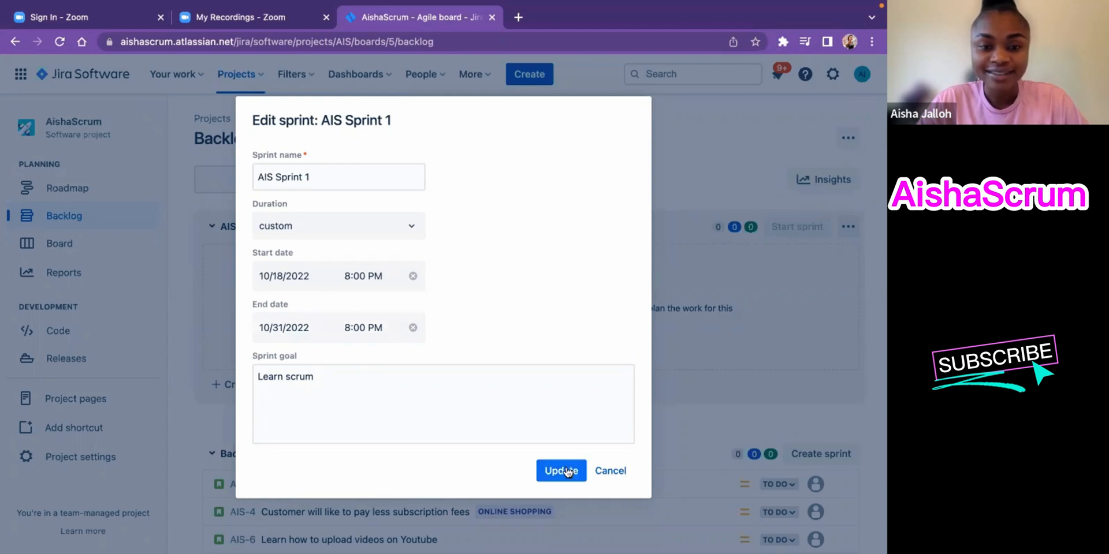
Click Update to save AIS Sprint 1 as 18–31 Oct with goal 'Learn scrum'
click(561, 472)
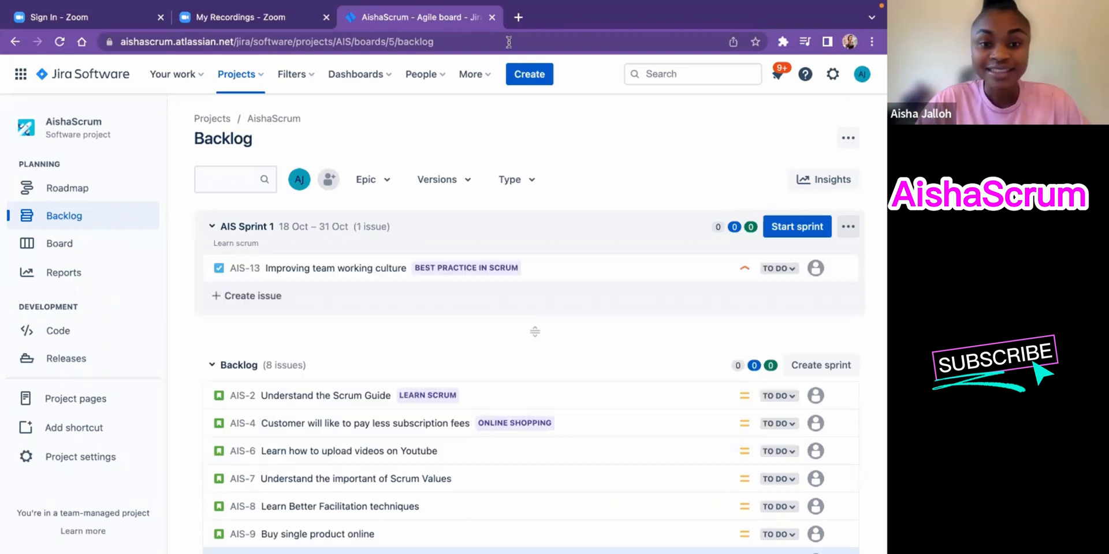
mouse_move(677, 205)
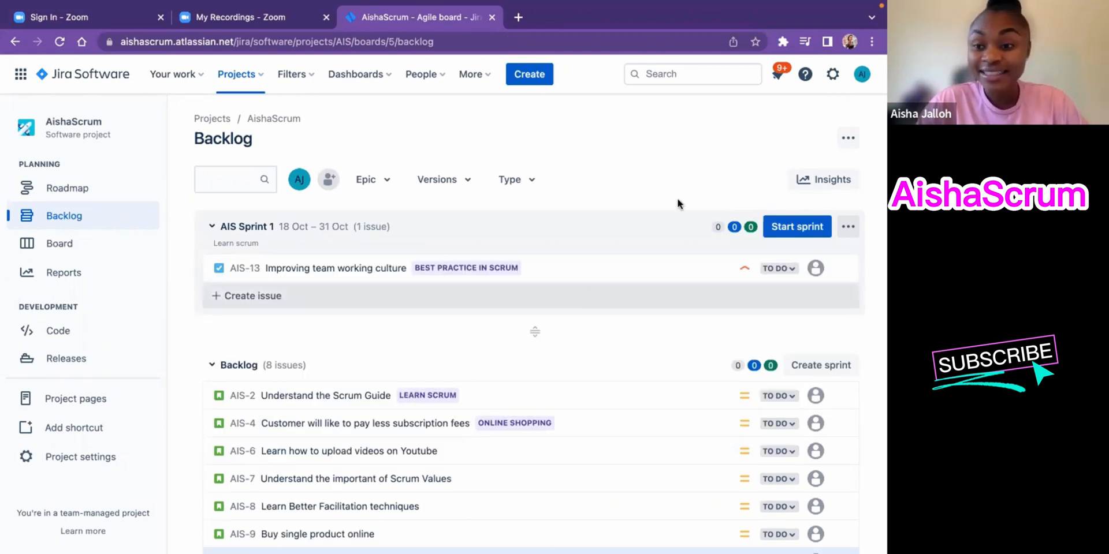
mouse_move(476, 312)
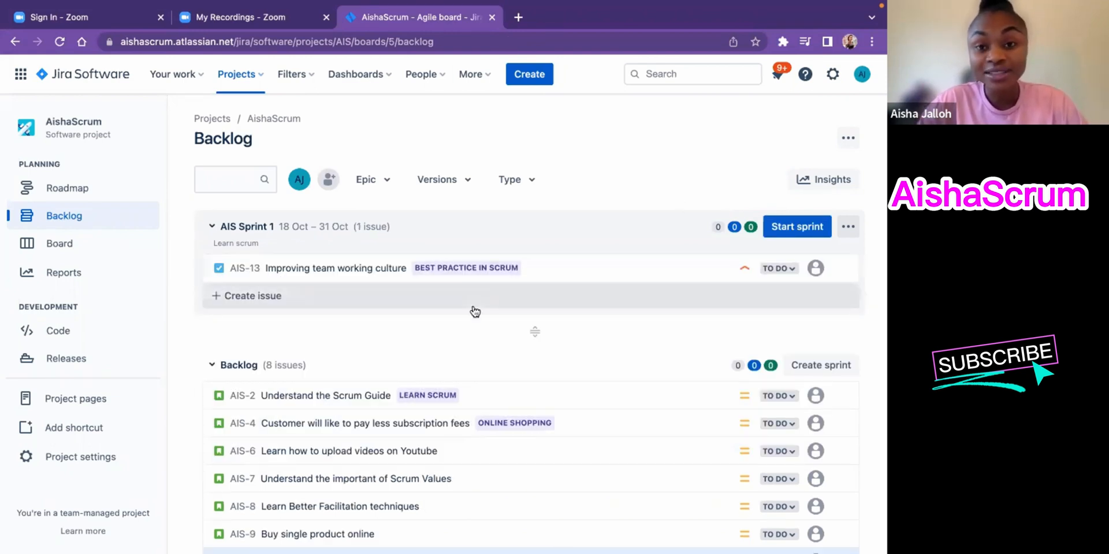